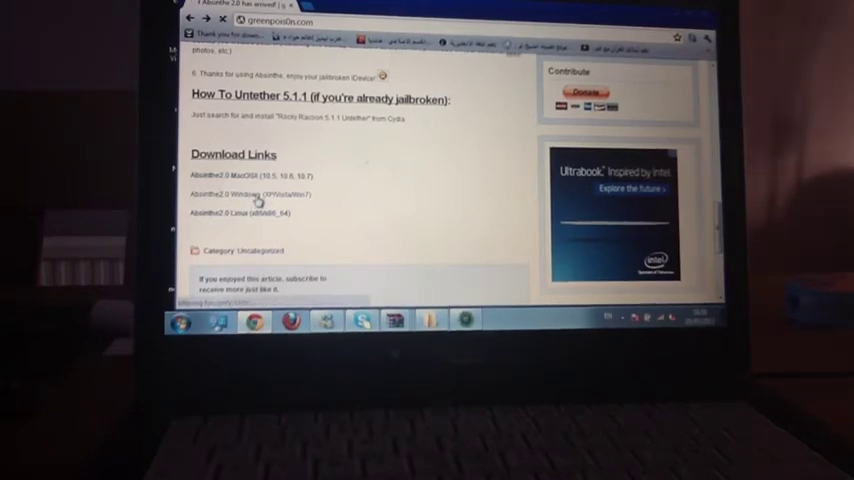
Step: Follow the Absinthe Windows link and start downloading the attachment from the Google Sites page
{"action": "left_click", "coordinate": [234, 192]}
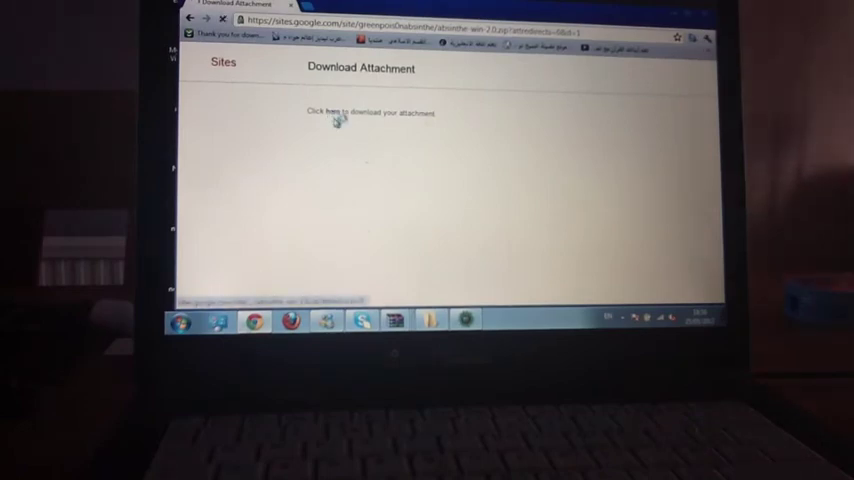
{"action": "left_click", "coordinate": [328, 112]}
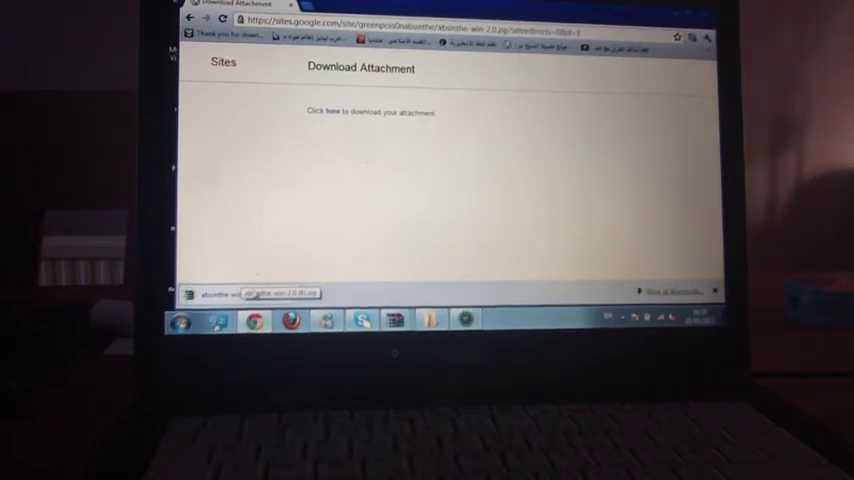
Step: Minimize Chrome and open the extracted absinthe-win folder on the desktop
{"action": "left_click", "coordinate": [250, 294]}
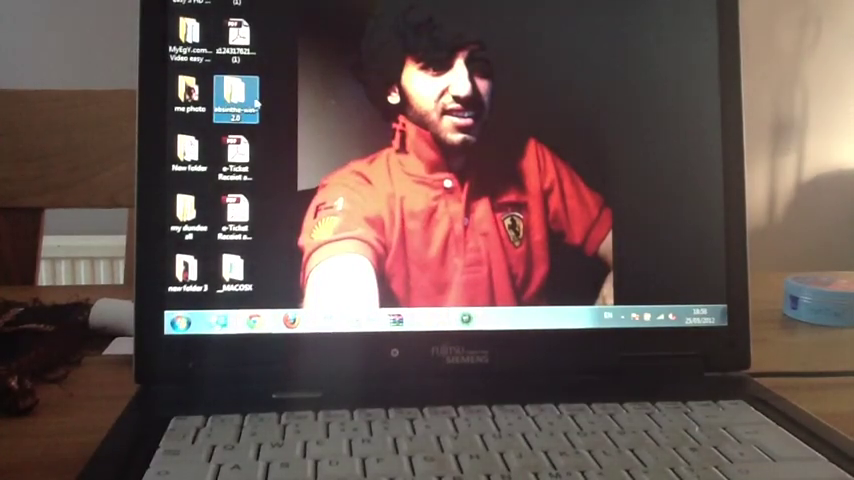
{"action": "double_click", "coordinate": [234, 104]}
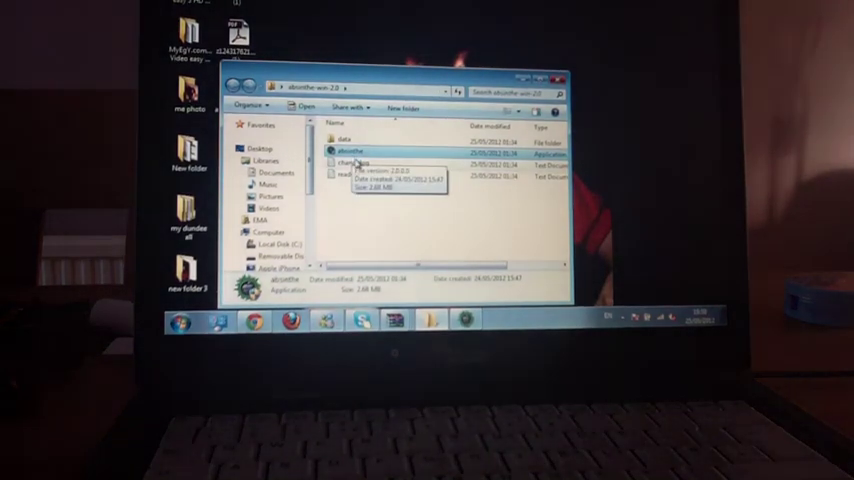